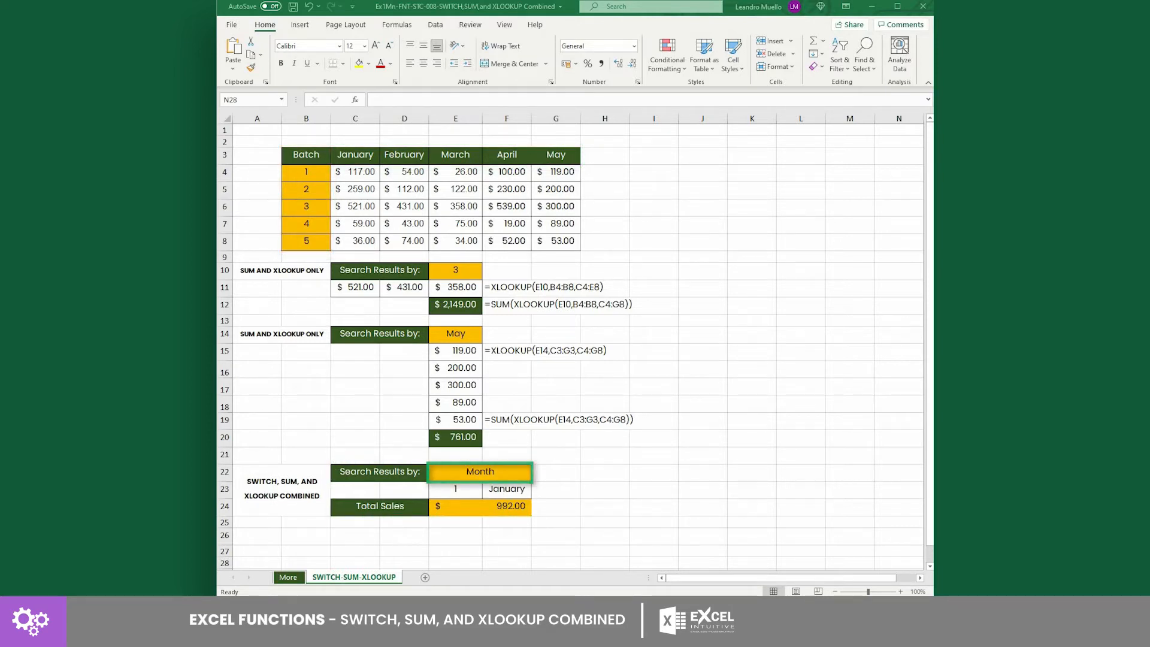
left_click(536, 476)
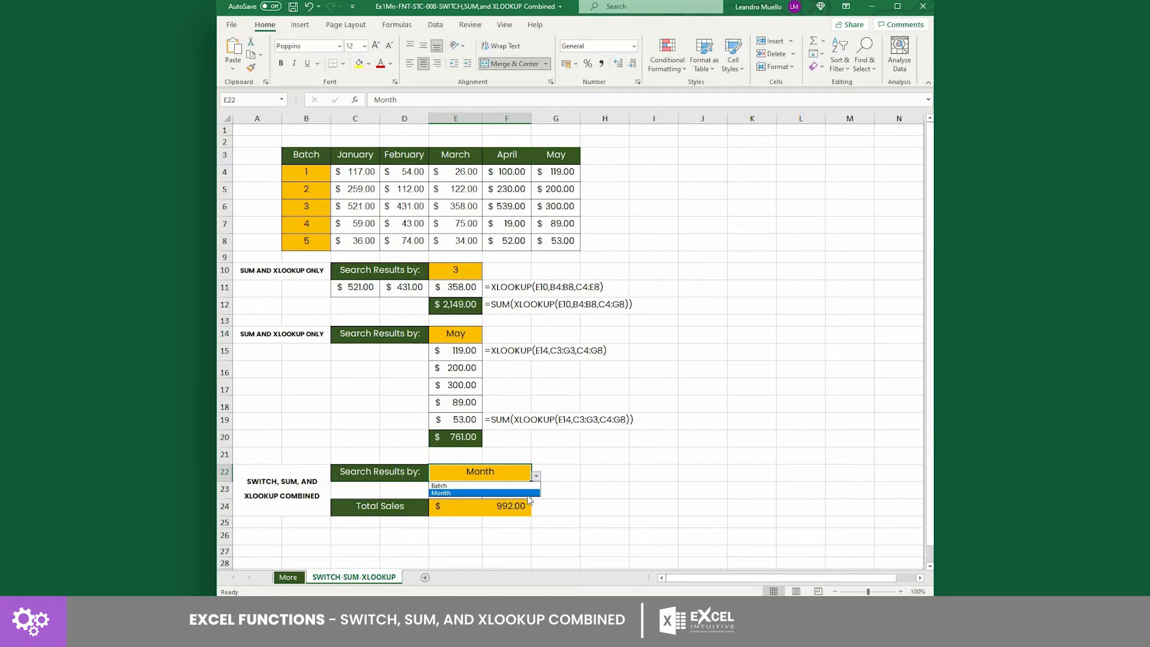
left_click(441, 493)
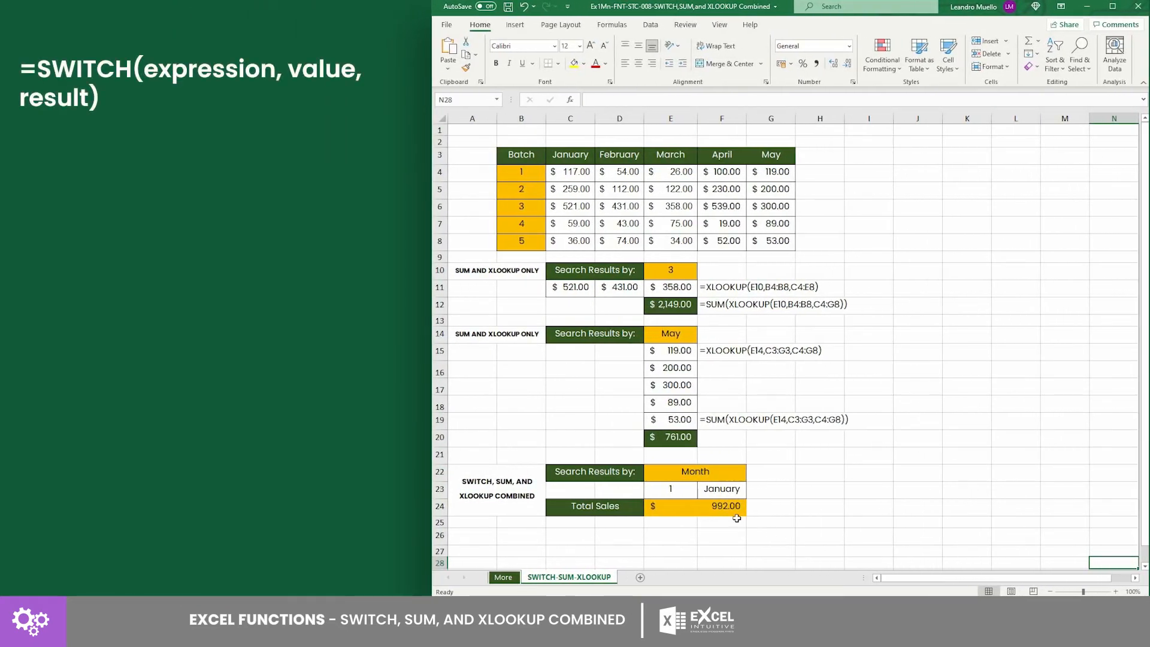
left_click(722, 506)
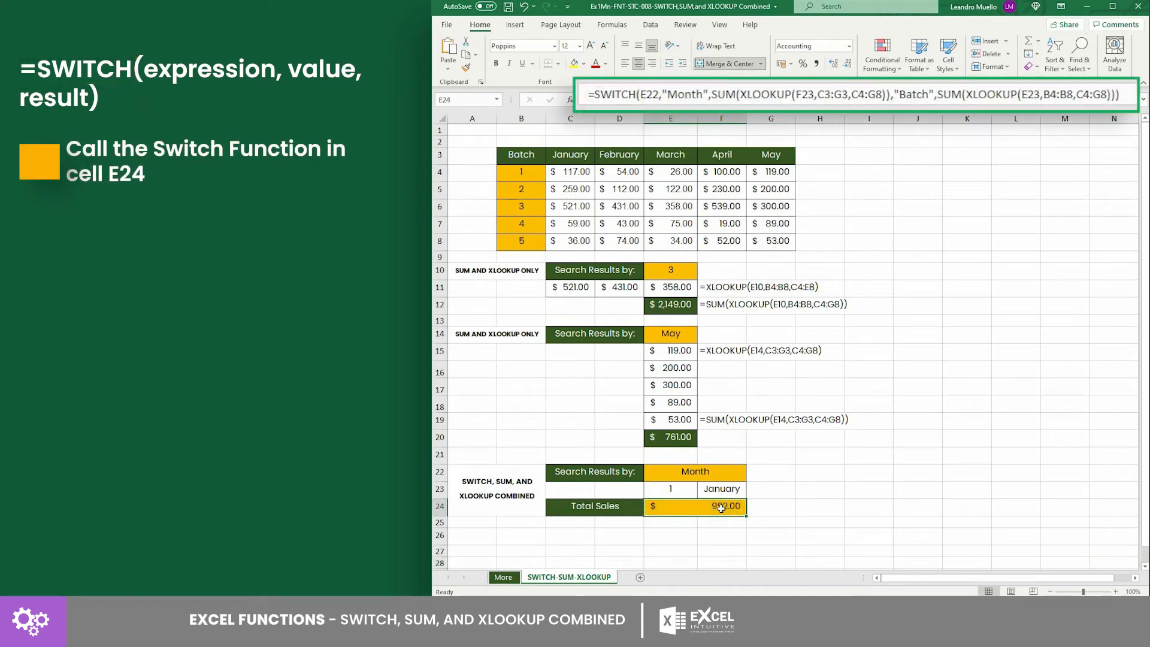
left_click(750, 480)
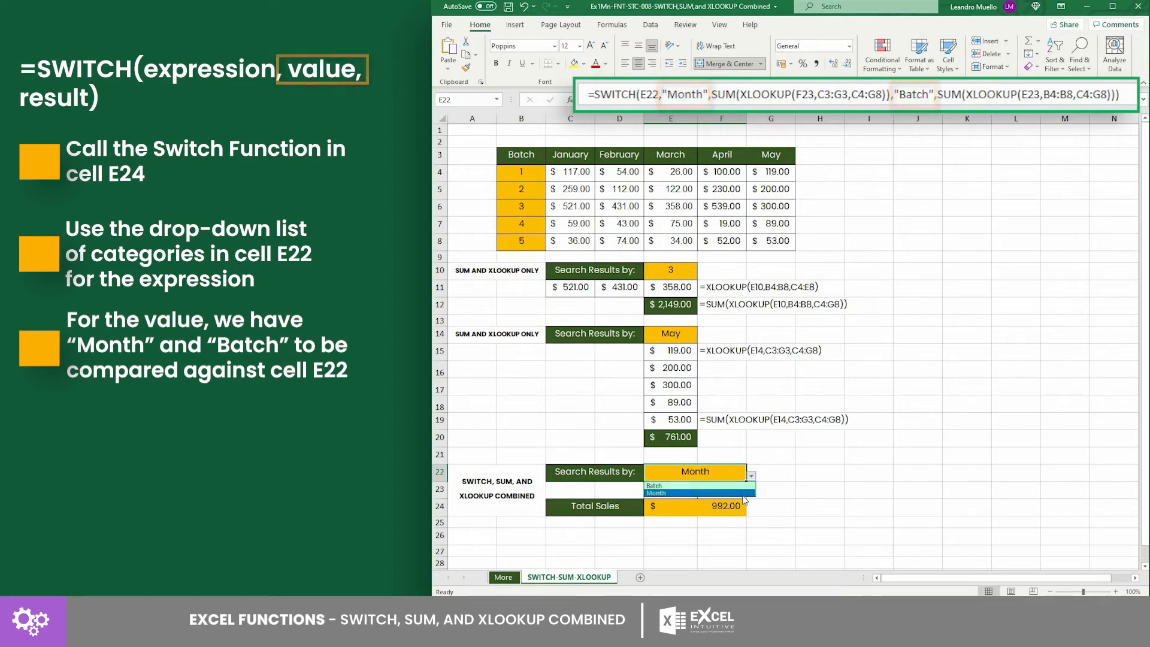
left_click(656, 493)
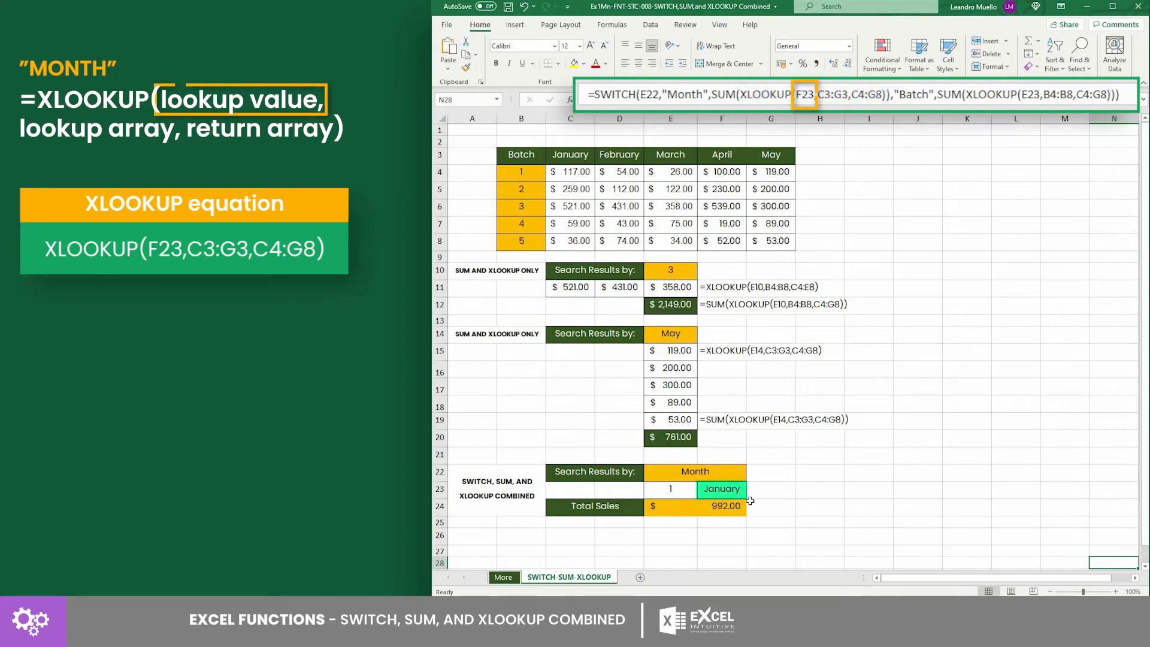
left_click(750, 489)
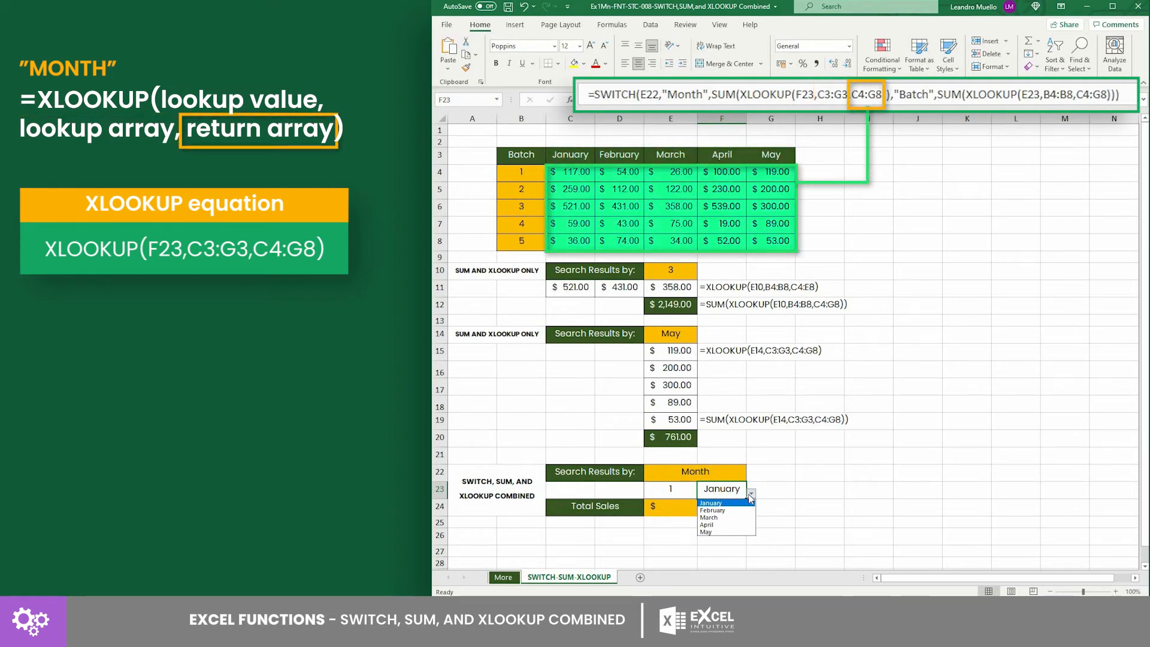
left_click(710, 502)
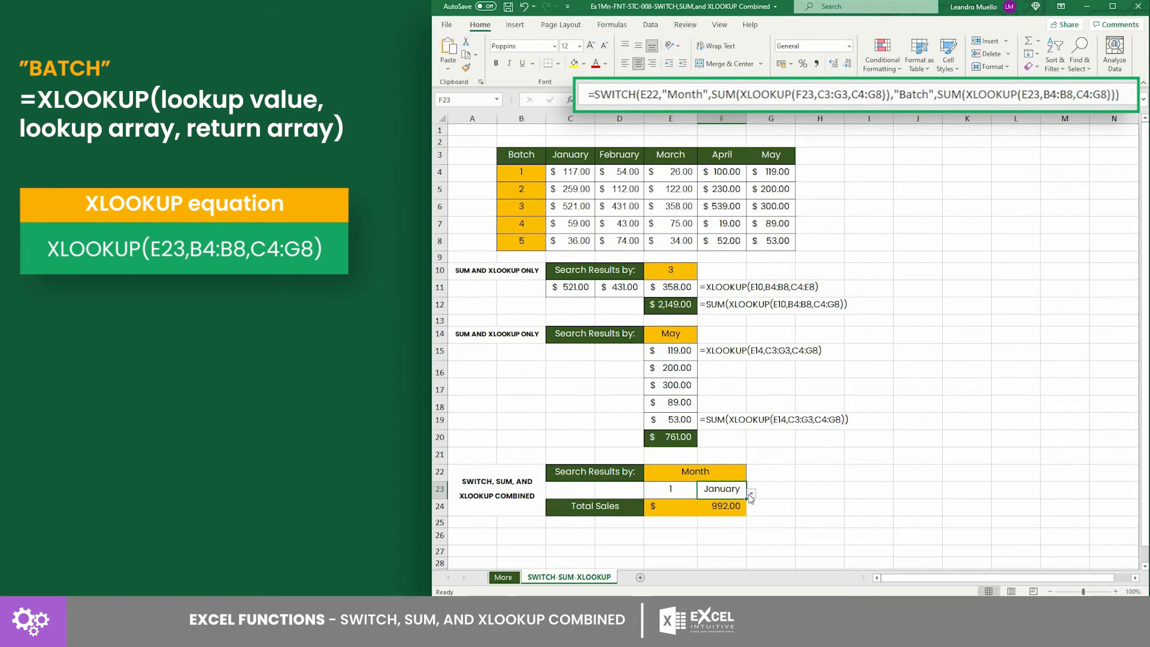
left_click(669, 489)
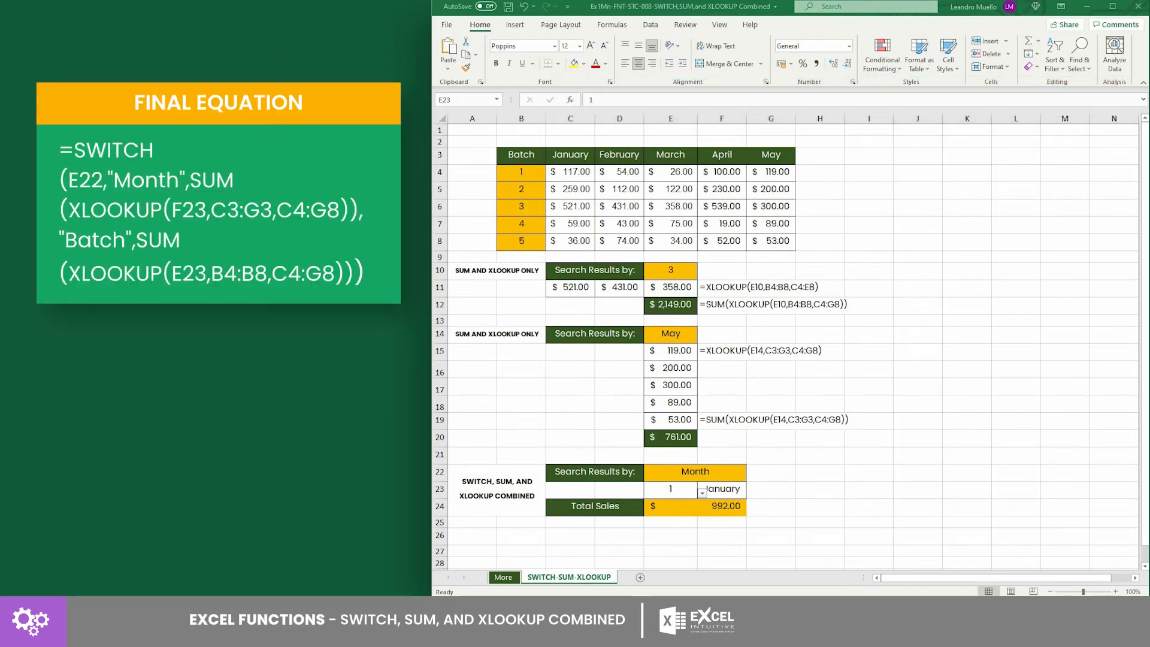
mouse_move(874, 472)
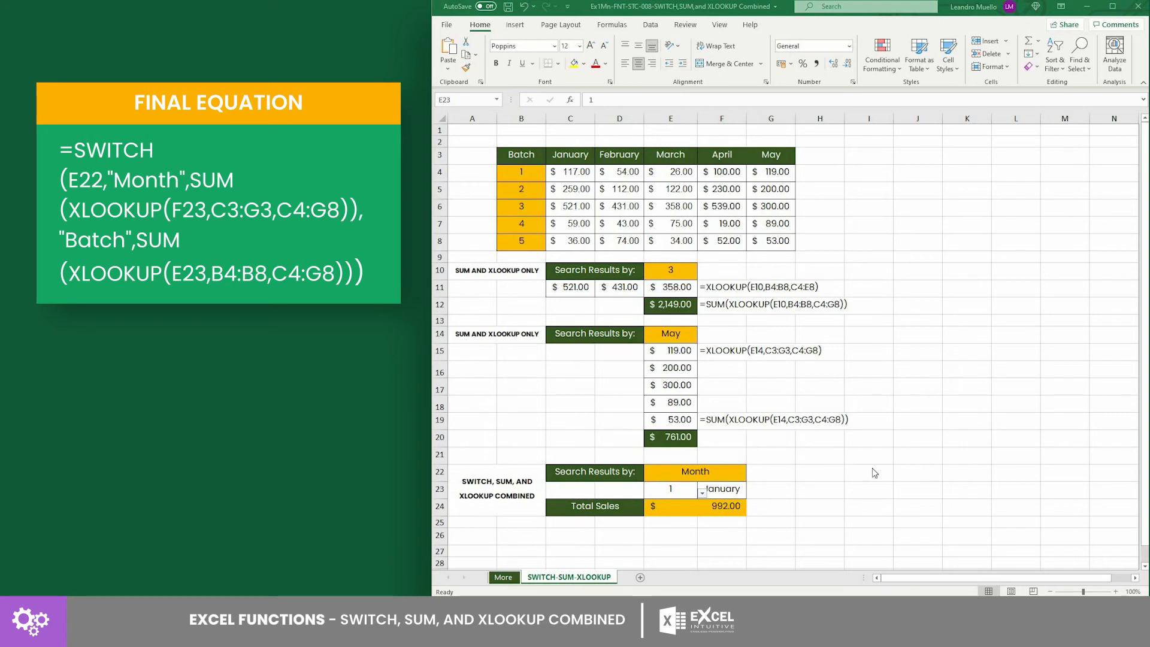
left_click(695, 471)
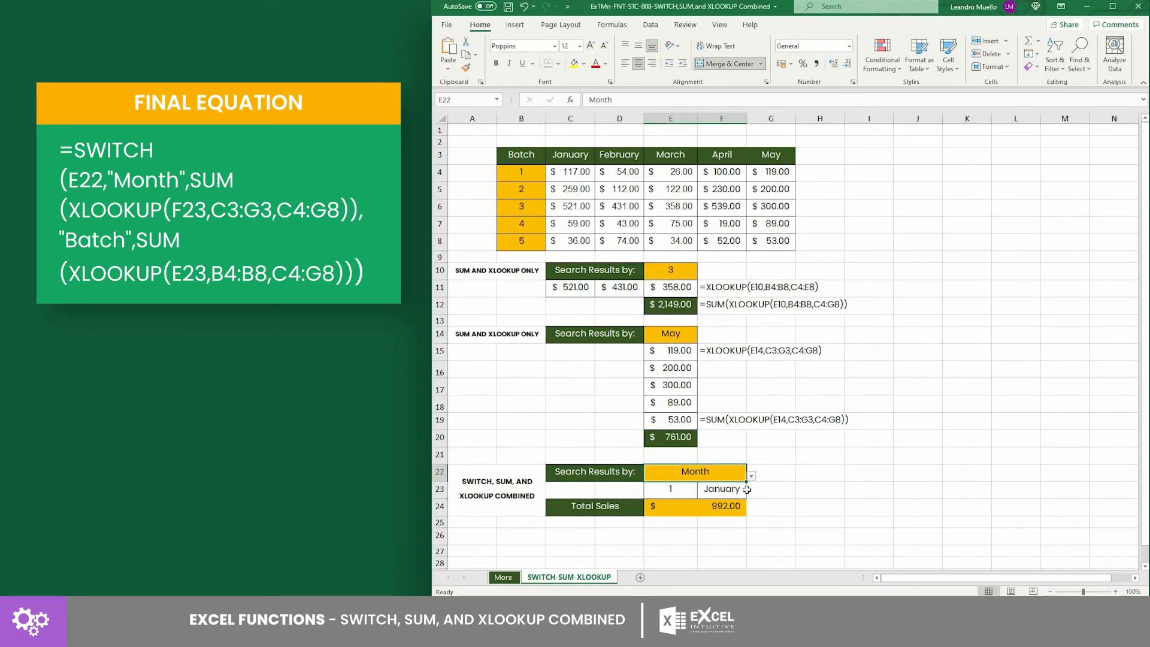